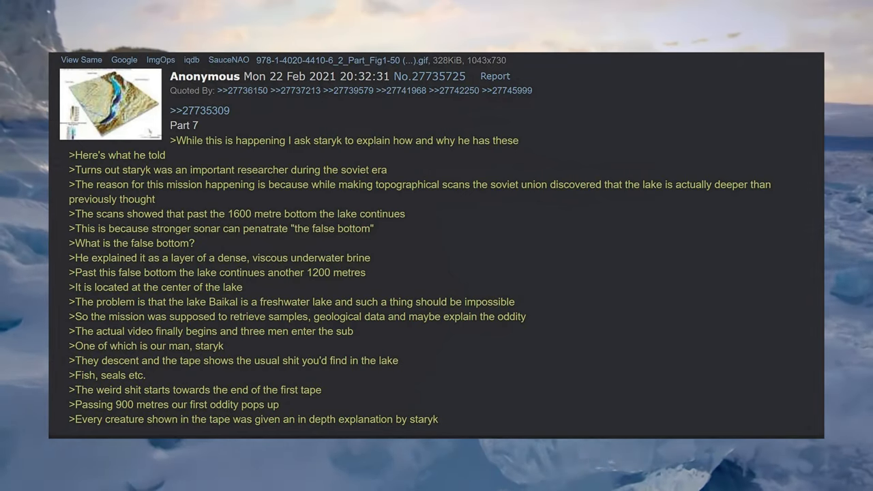
scroll("down", 3)
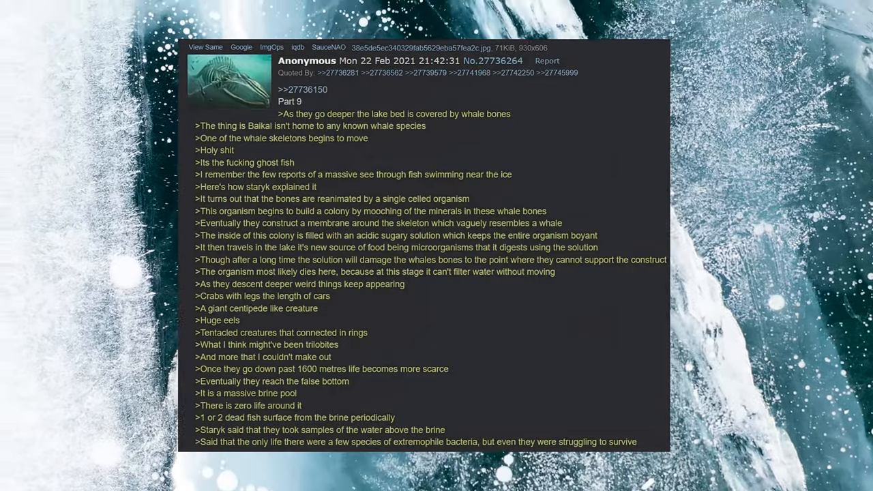
scroll("down", 3)
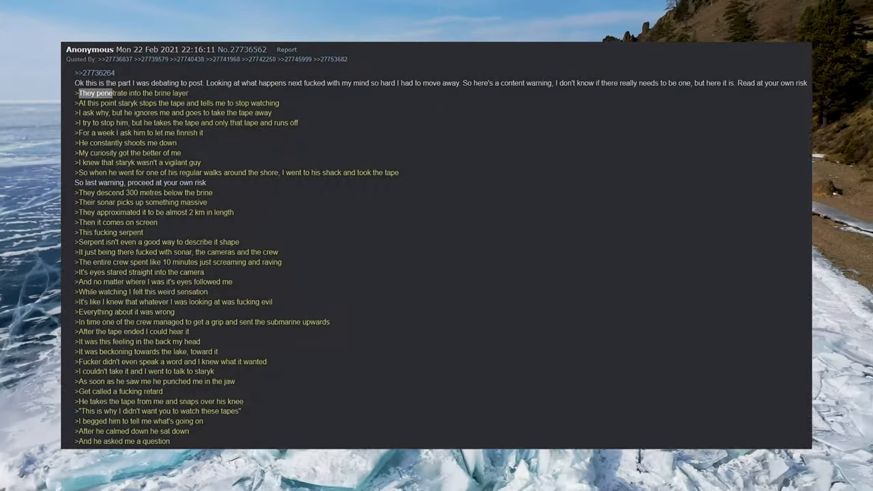